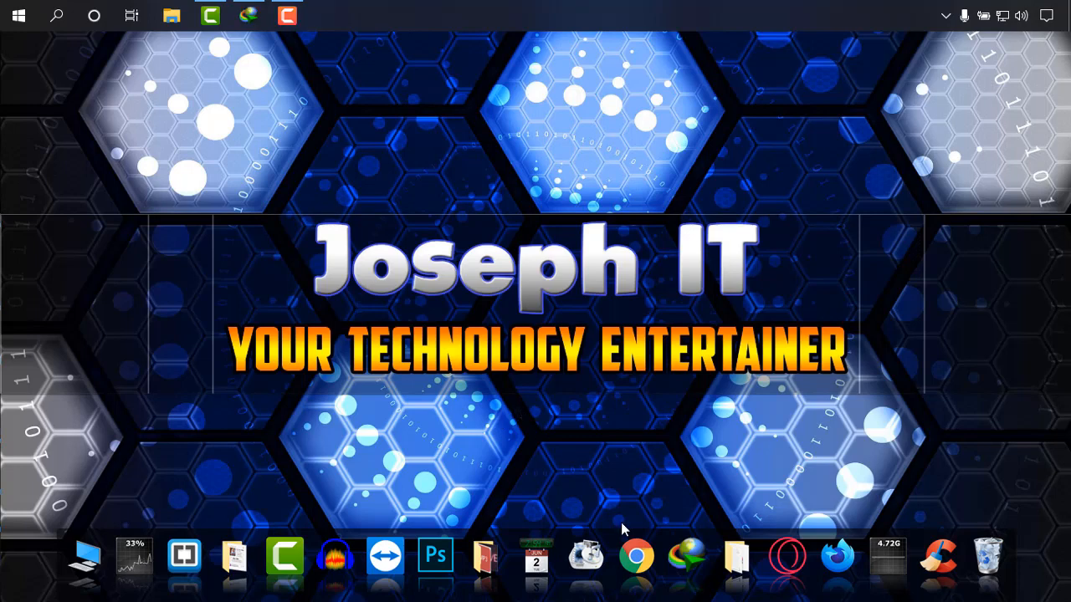
Search for the Zoom app and download Zoom Client for Meetings from the Download Center
click(635, 555)
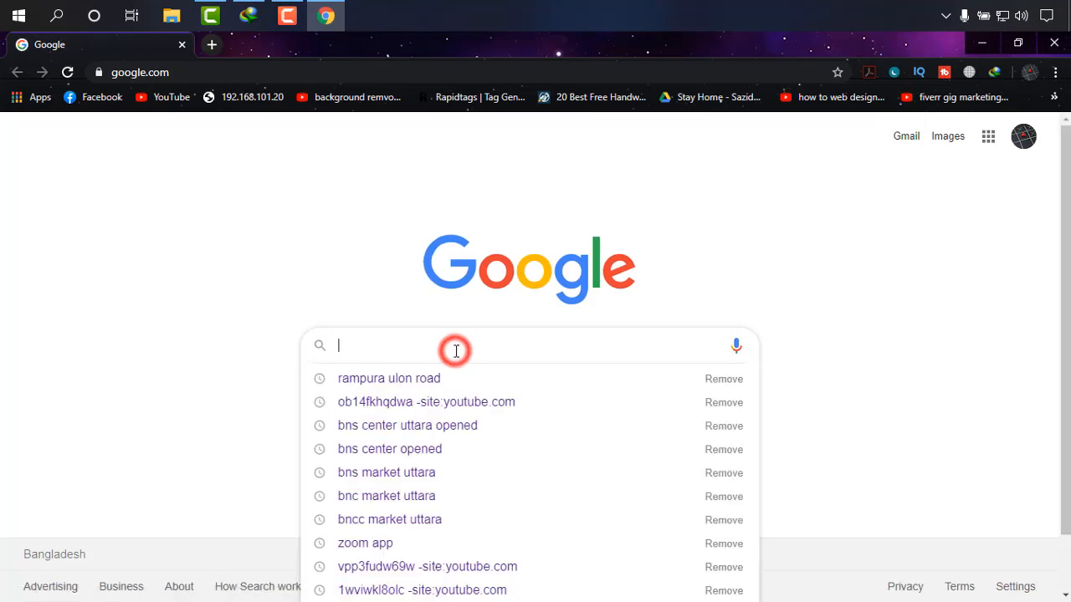
text(zoom app)
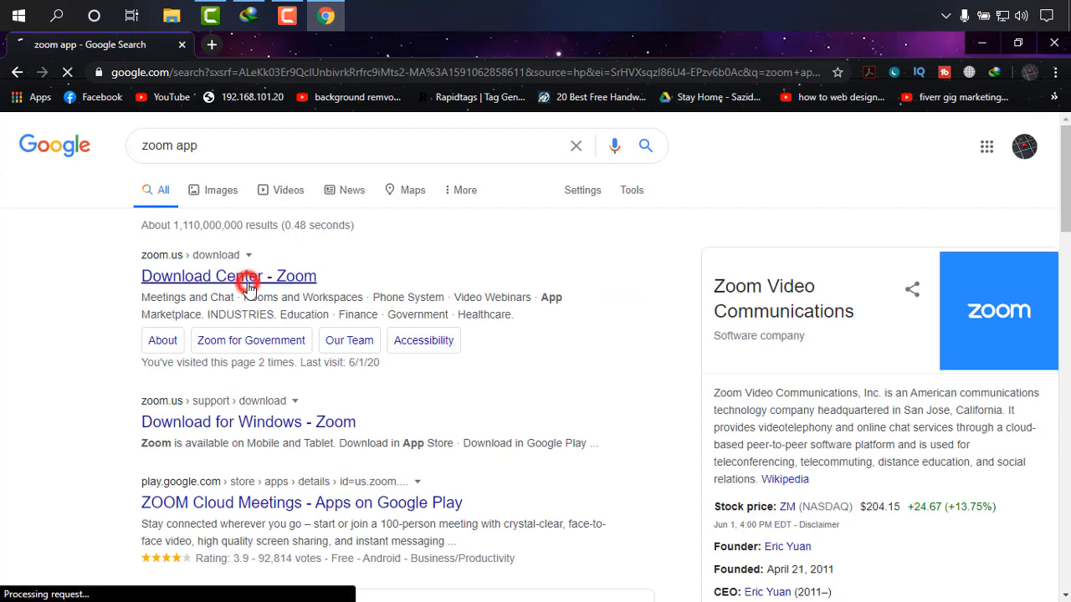
click(228, 276)
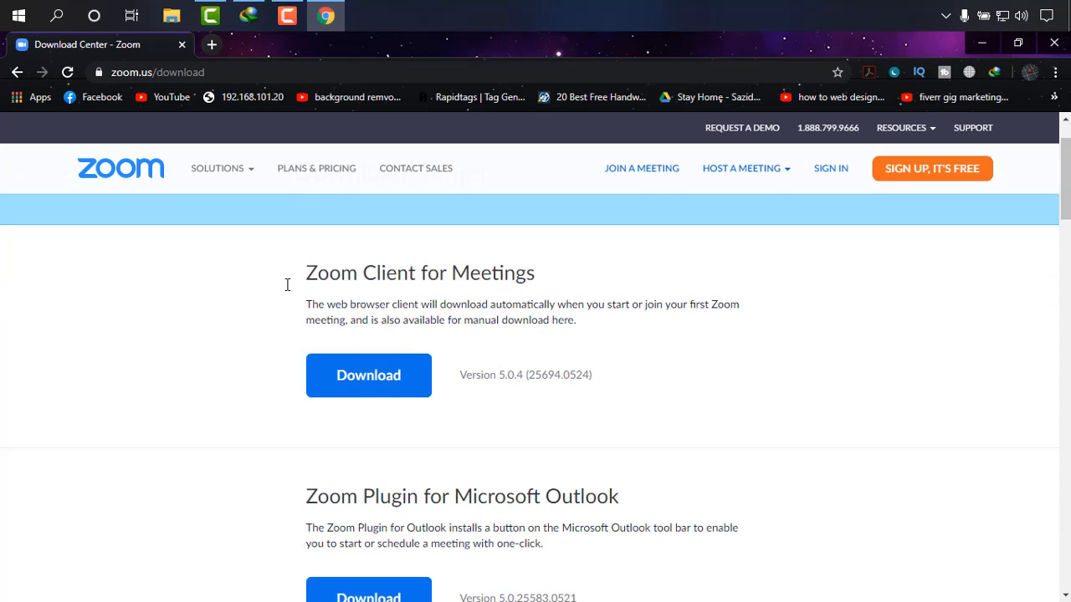
click(368, 375)
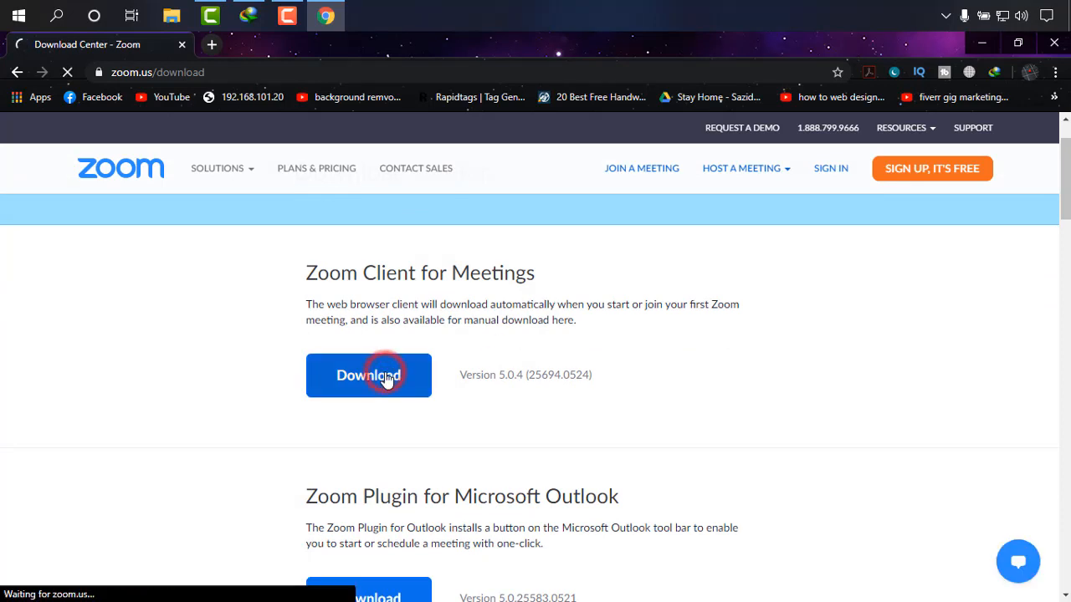
click(368, 374)
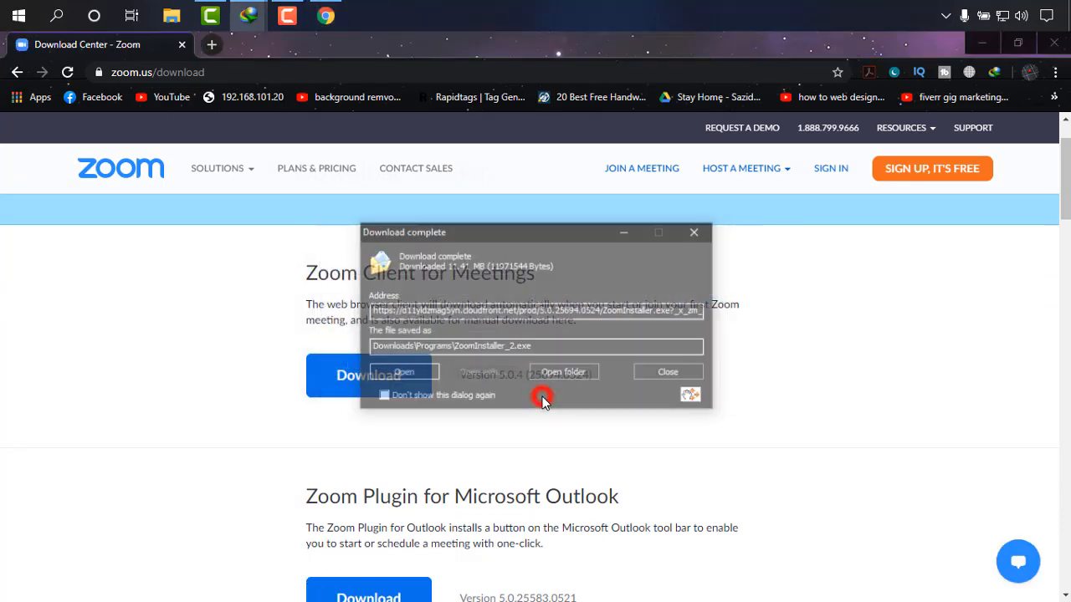
Run ZoomInstaller_2.exe from the downloads folder to install and launch Zoom
click(667, 371)
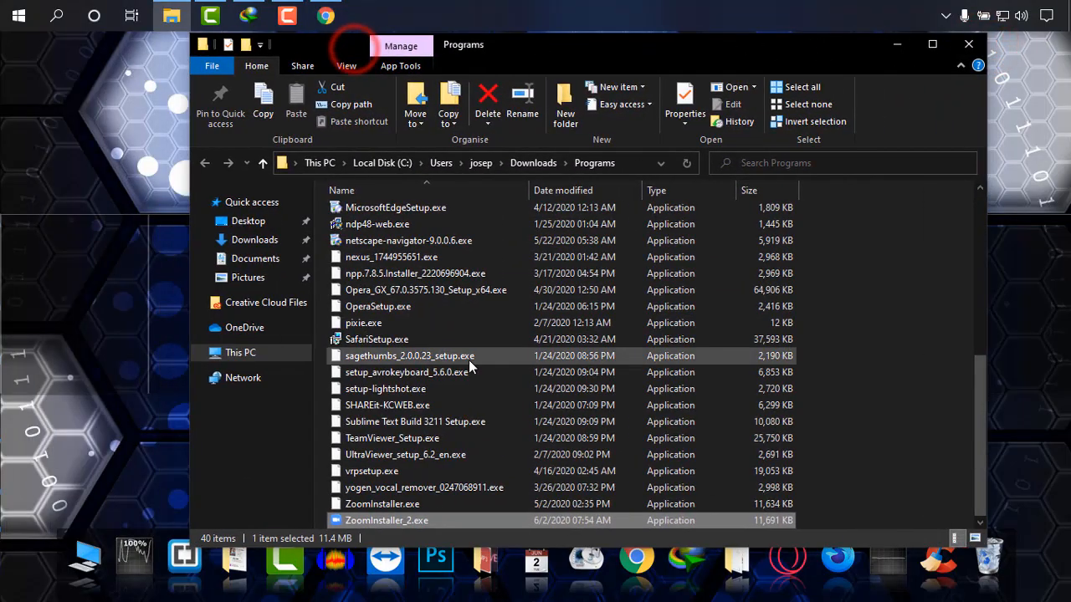
click(385, 520)
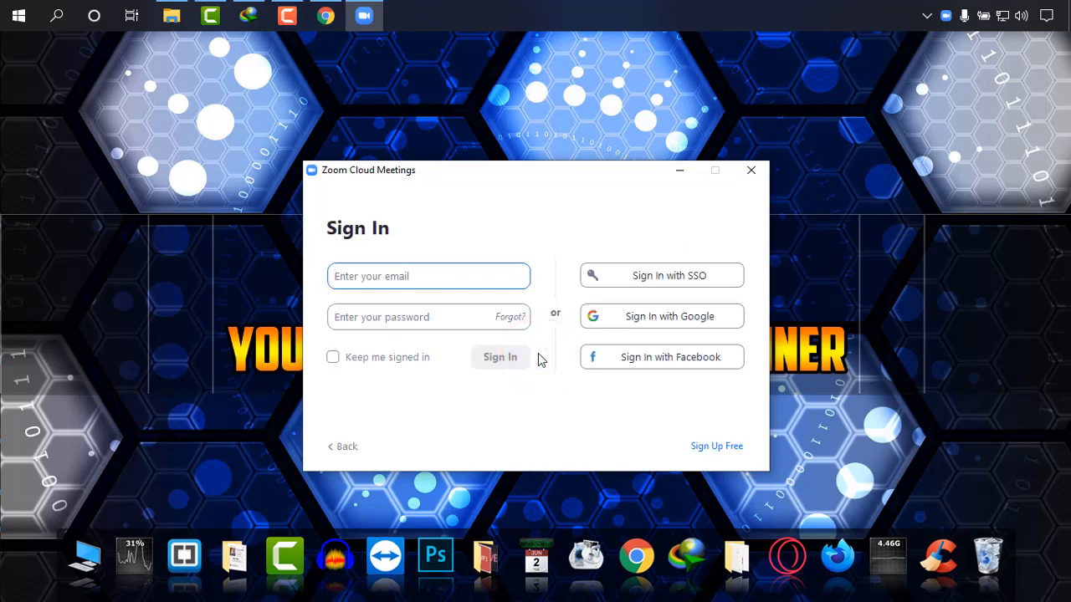
Choose Sign Up Free in the Zoom sign-in window to open the sign-up page
click(428, 276)
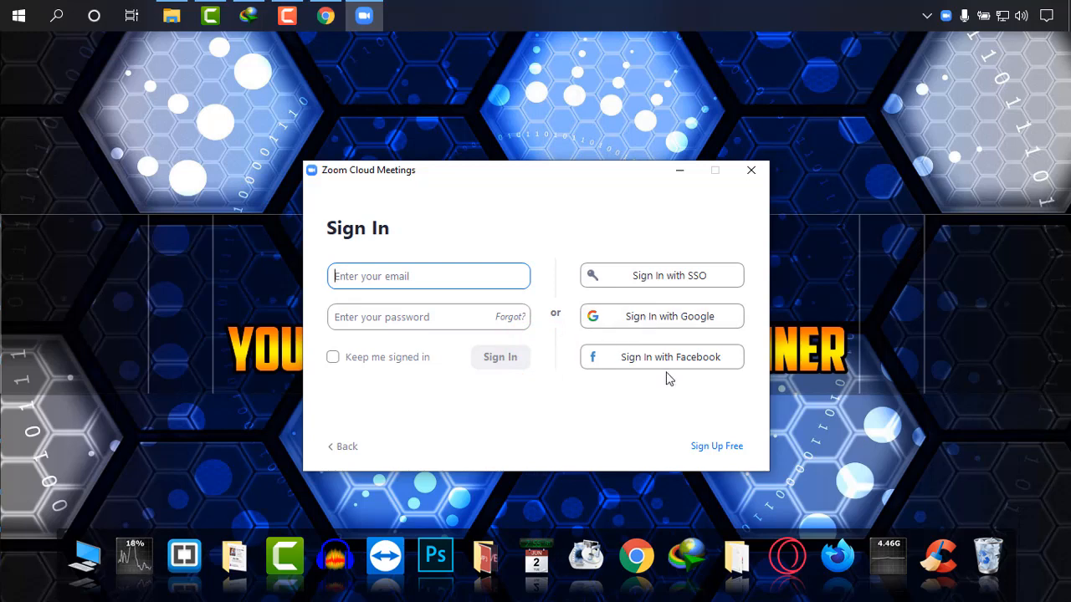
mouse_move(629, 424)
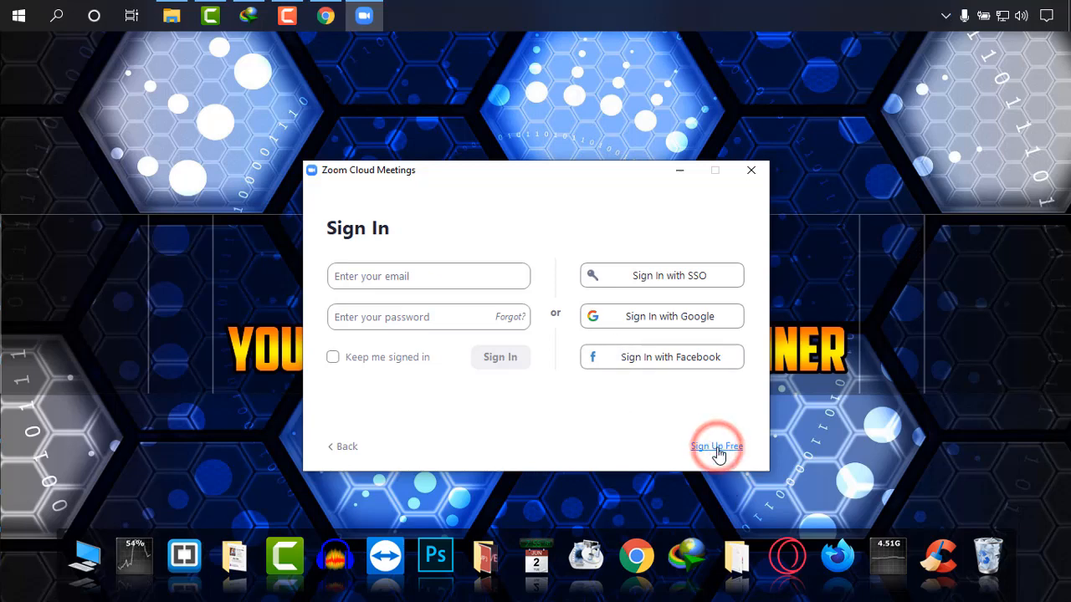
click(715, 446)
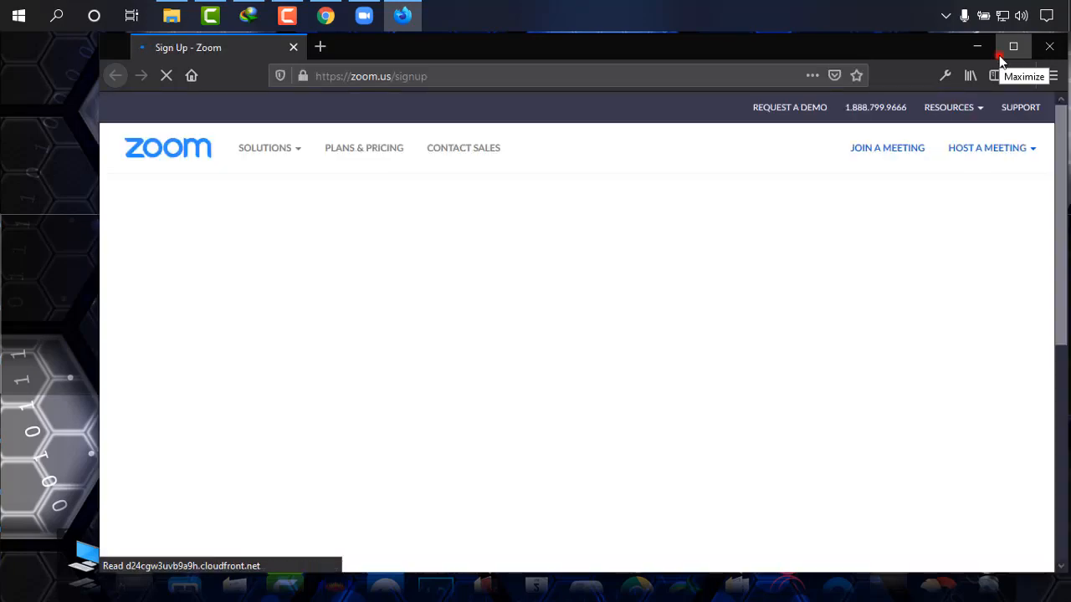
click(1012, 46)
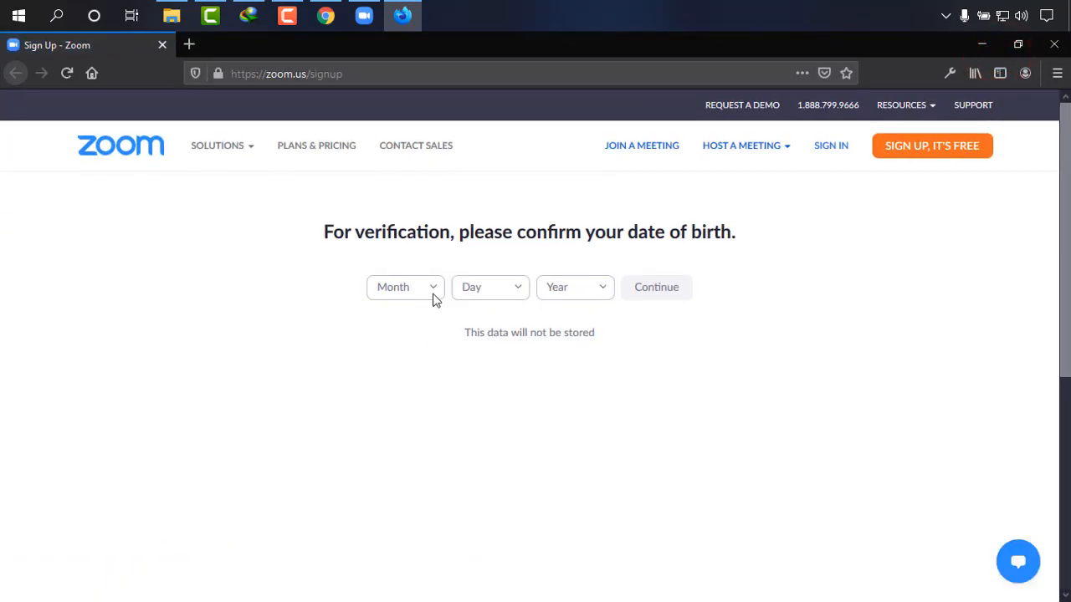
click(404, 287)
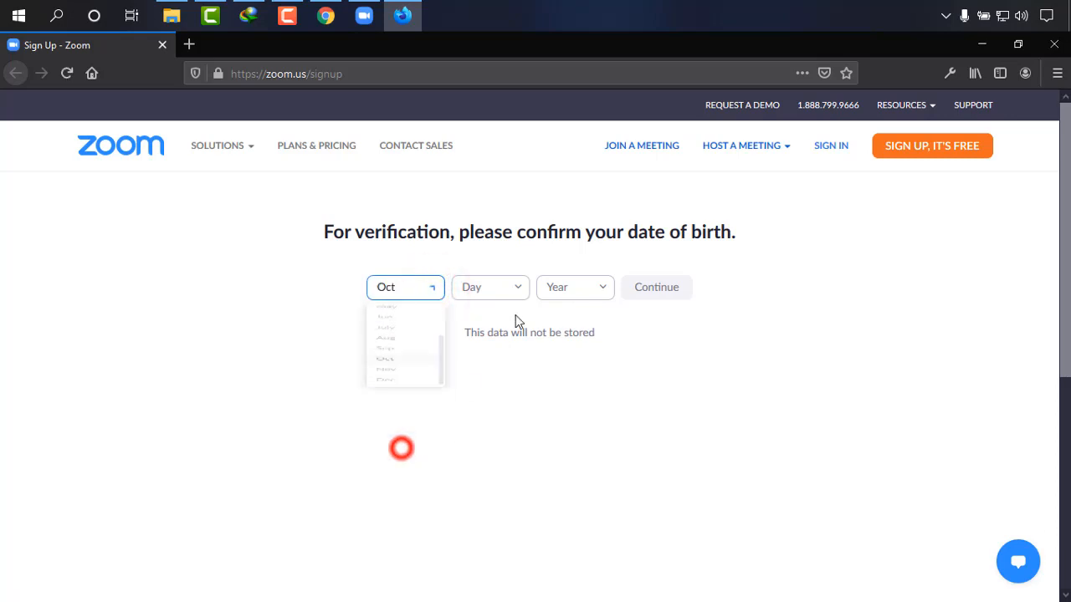
click(489, 287)
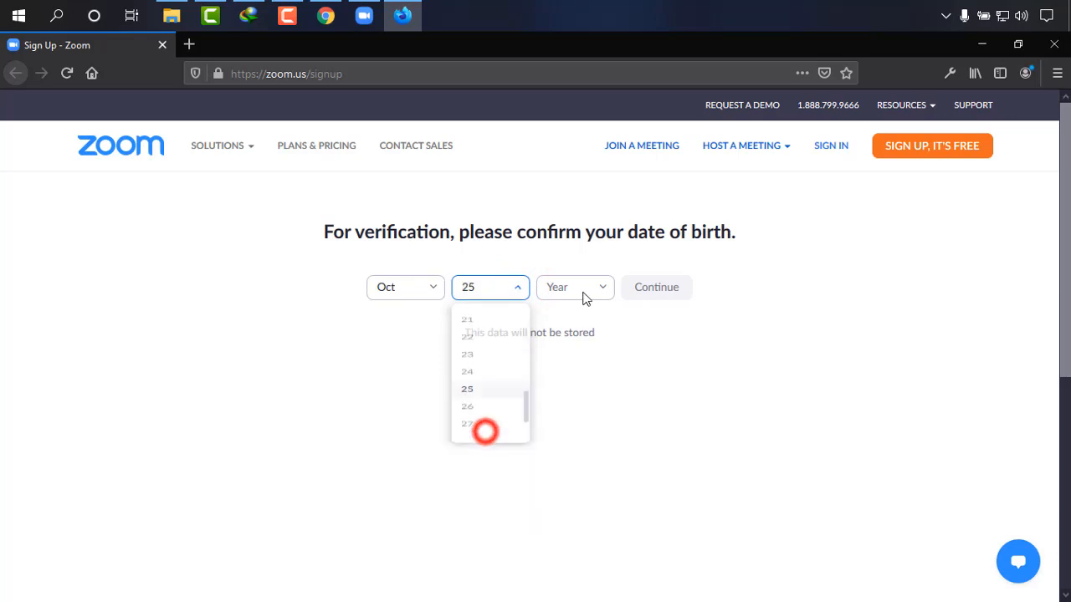
click(575, 286)
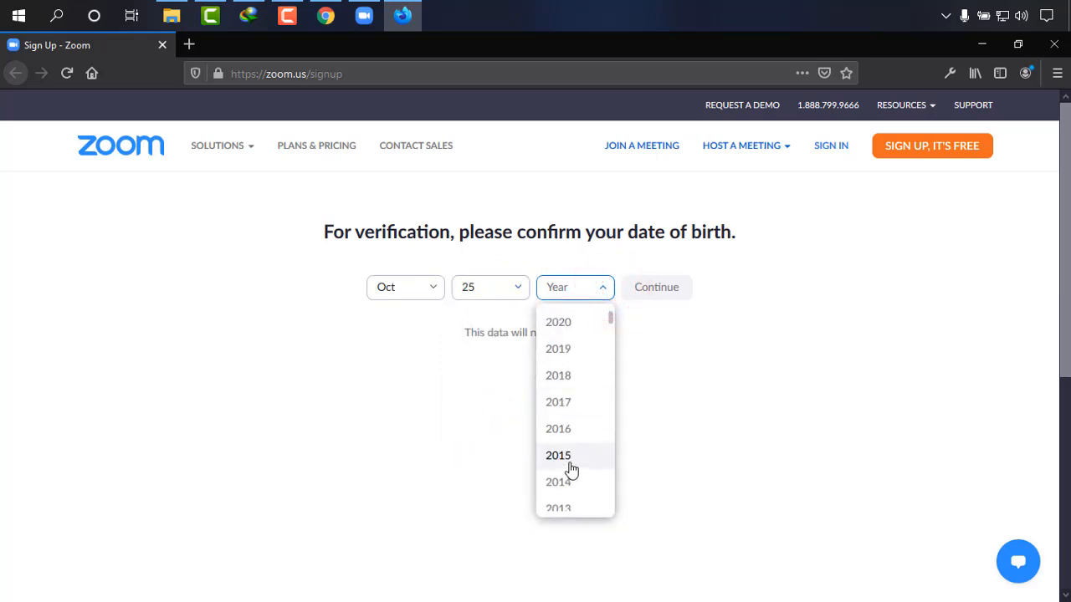
scroll(down, 3)
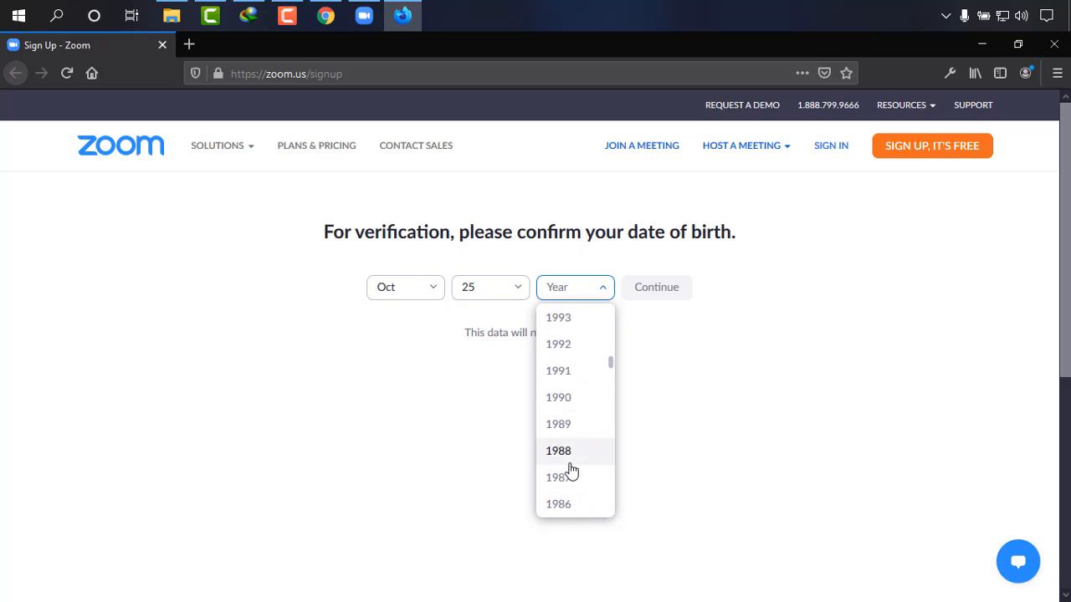
scroll(down, 3)
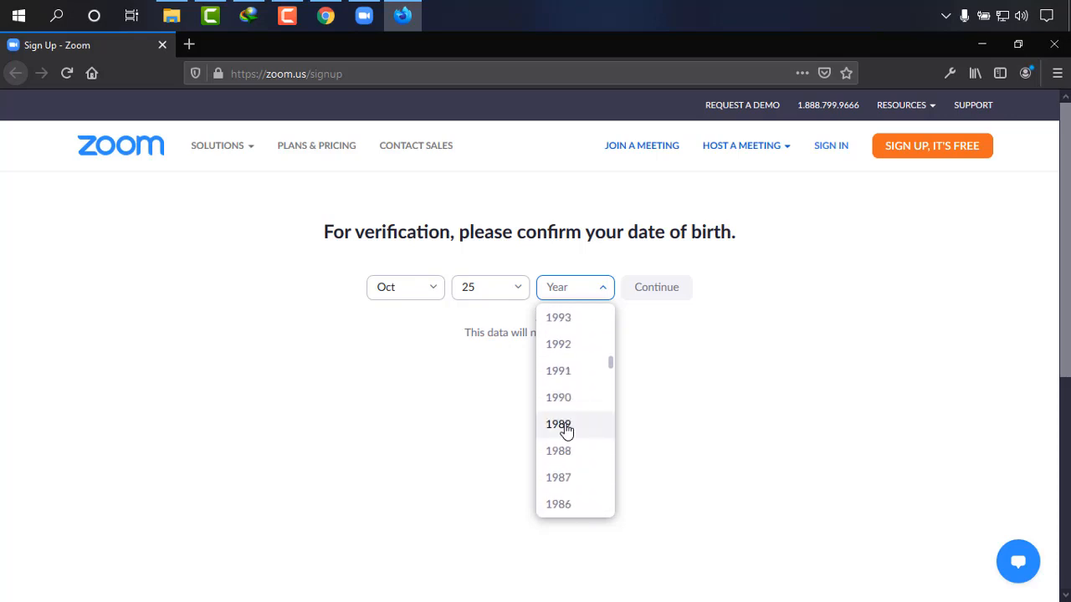
click(558, 370)
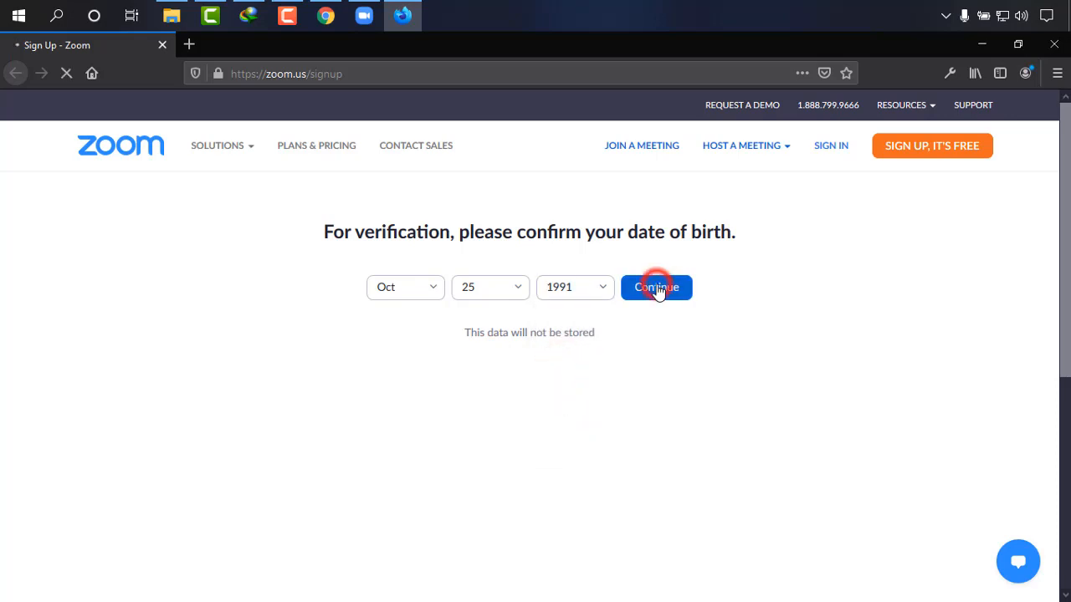
click(656, 287)
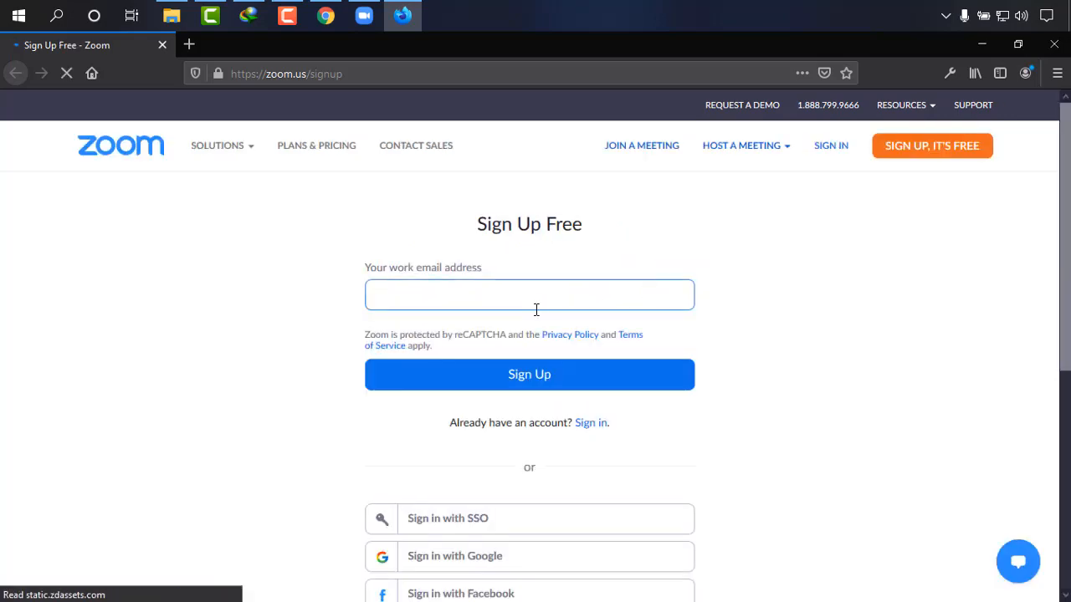
Submit the free sign-up form using the saved autofill email address
click(528, 293)
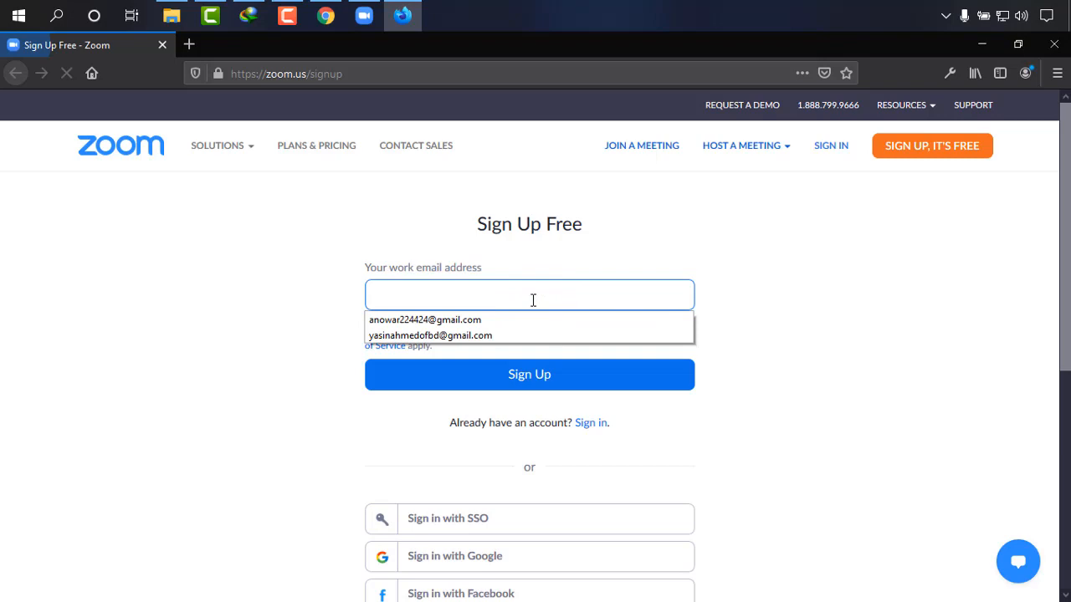
click(424, 320)
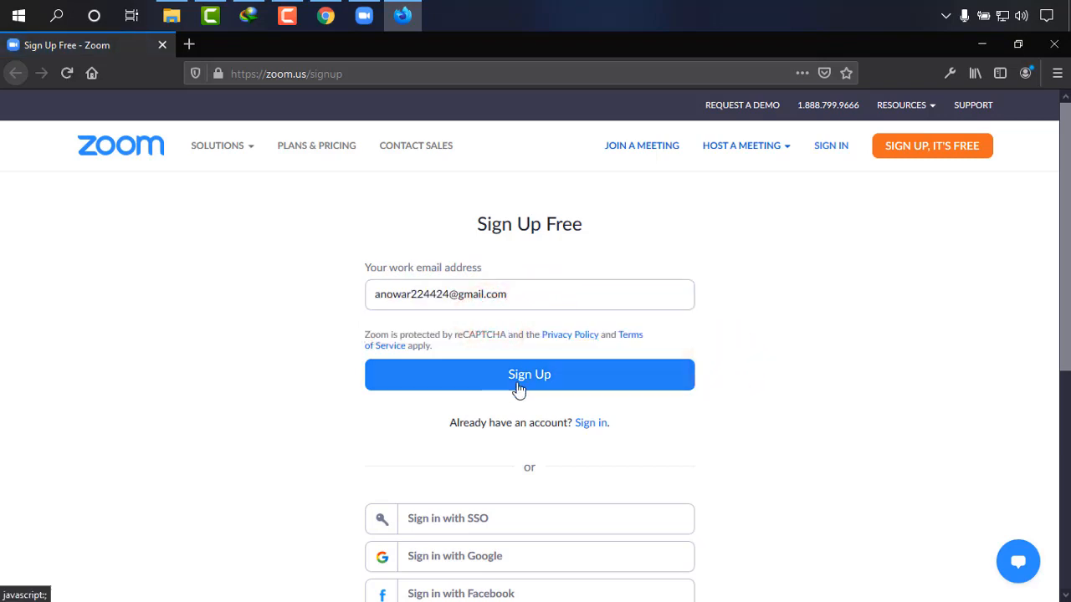
click(529, 375)
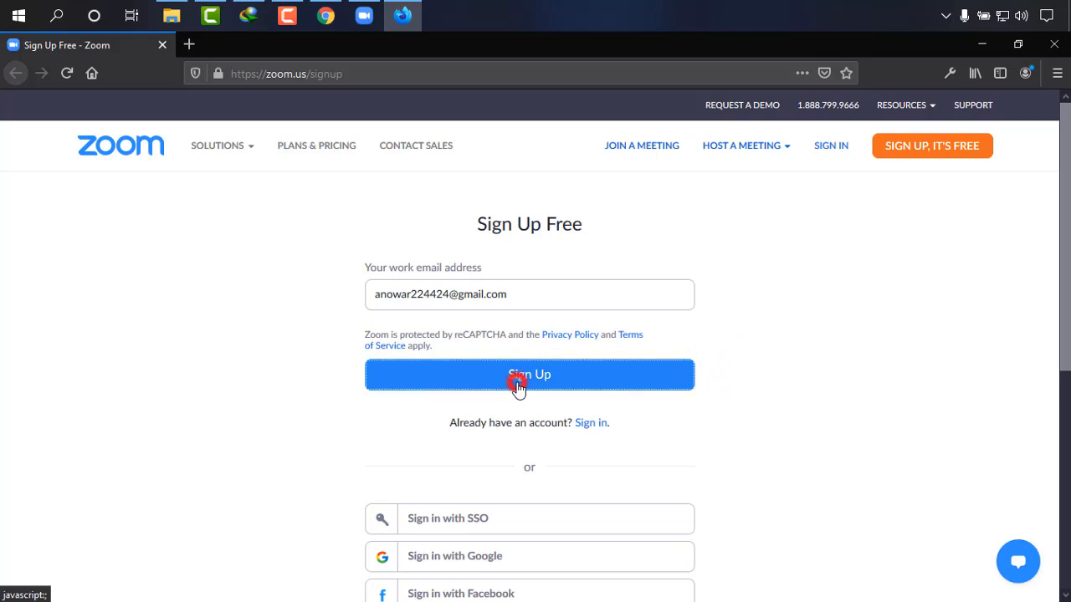
click(528, 374)
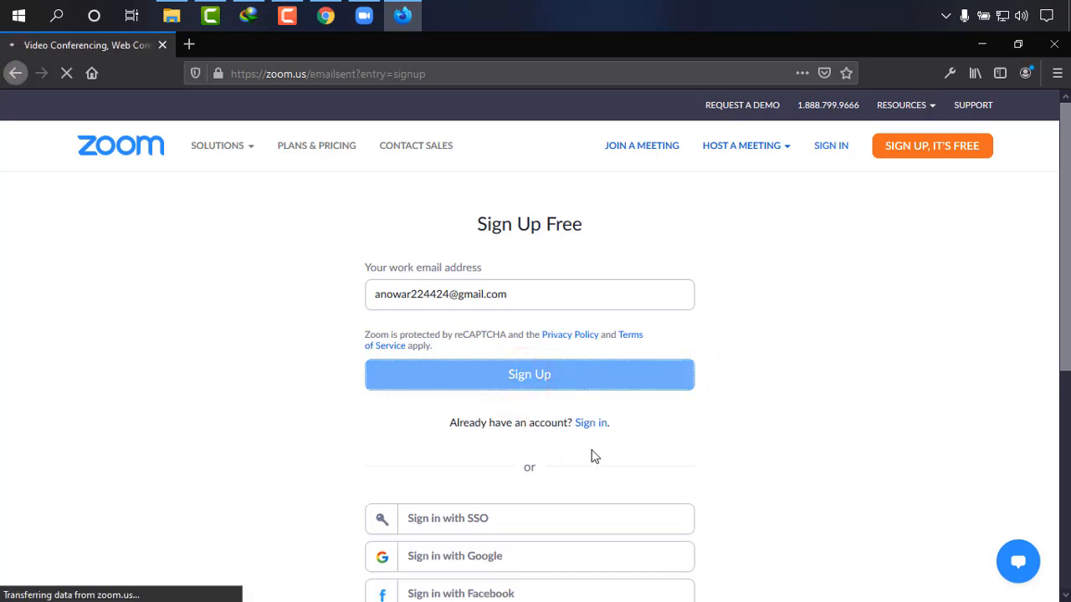
click(528, 374)
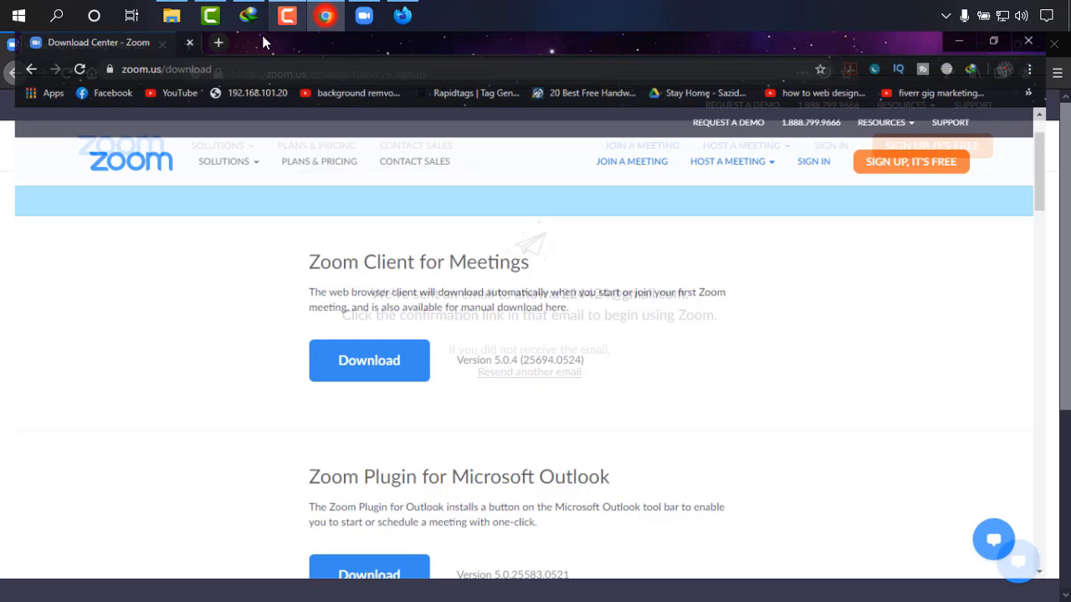
Go to Gmail in a new tab and open the Zoom activation email
text(gm)
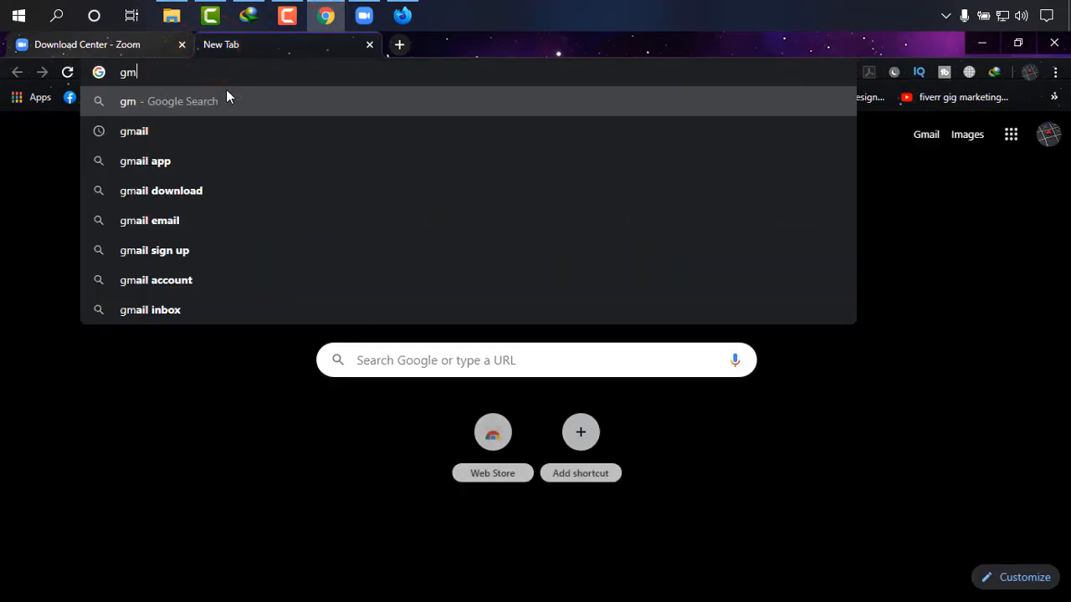
click(134, 131)
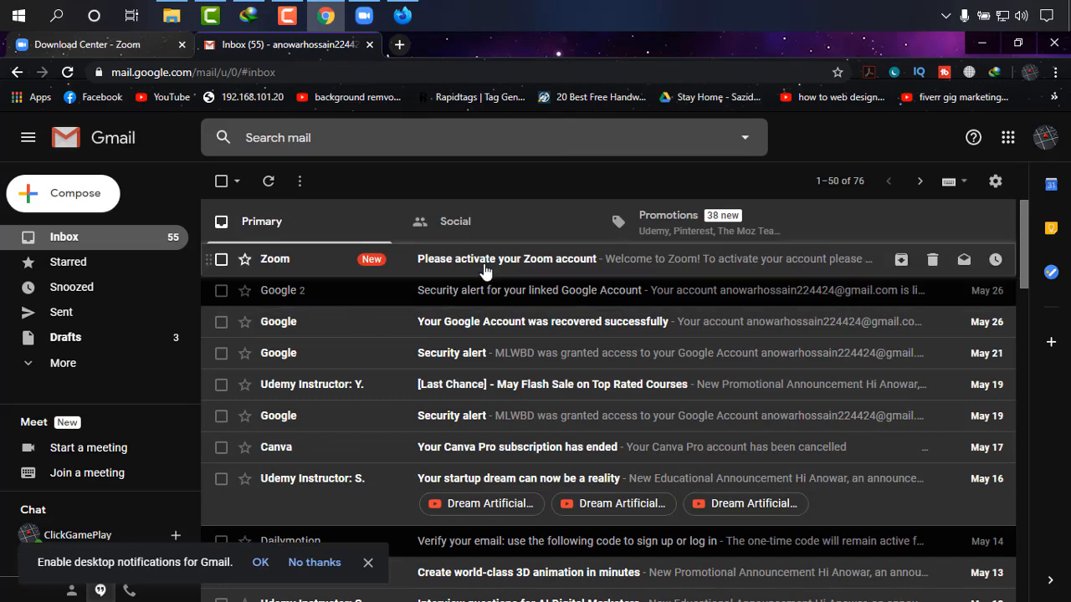
mouse_move(573, 266)
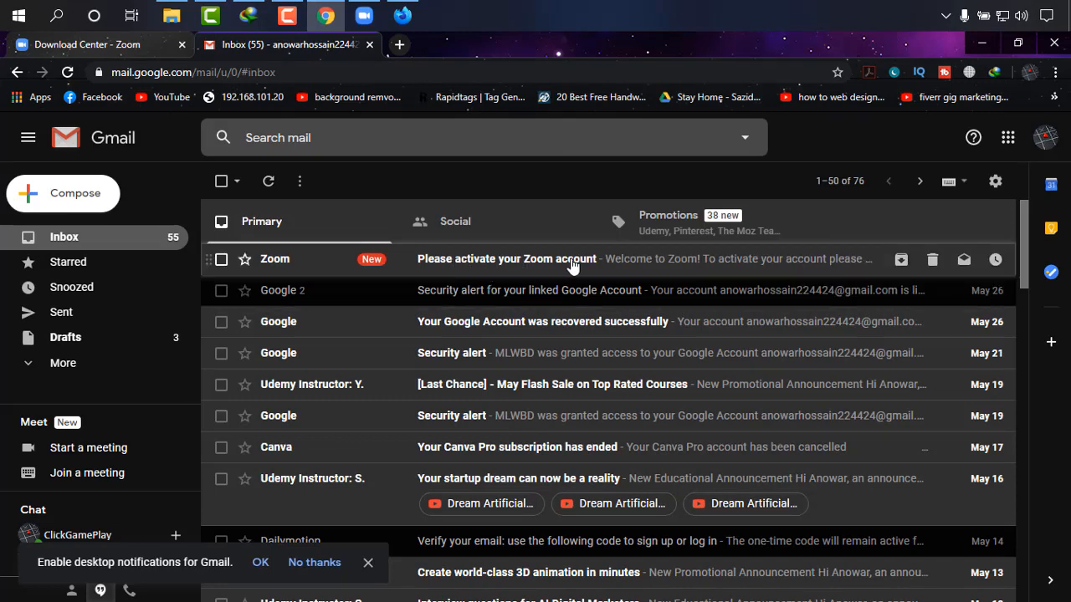
click(506, 258)
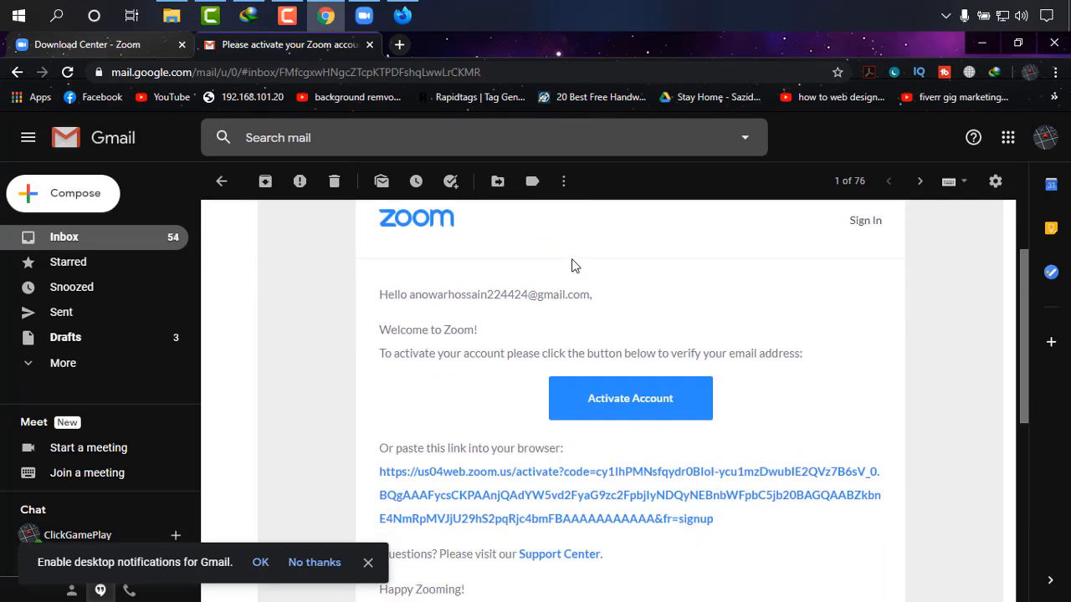
Activate the account from the email and answer No to signing up for a school
click(630, 398)
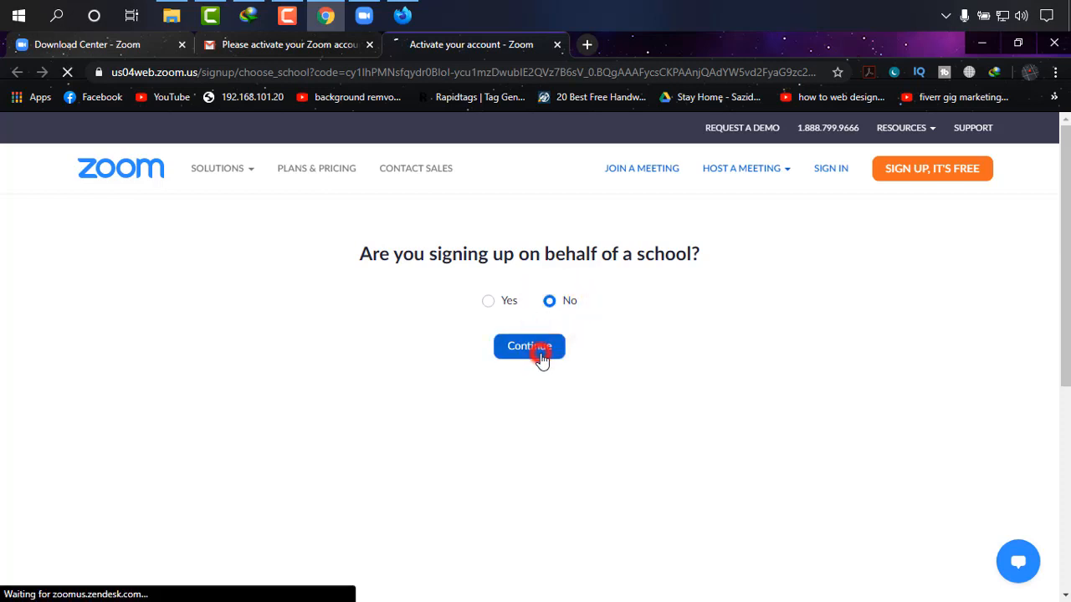
click(528, 346)
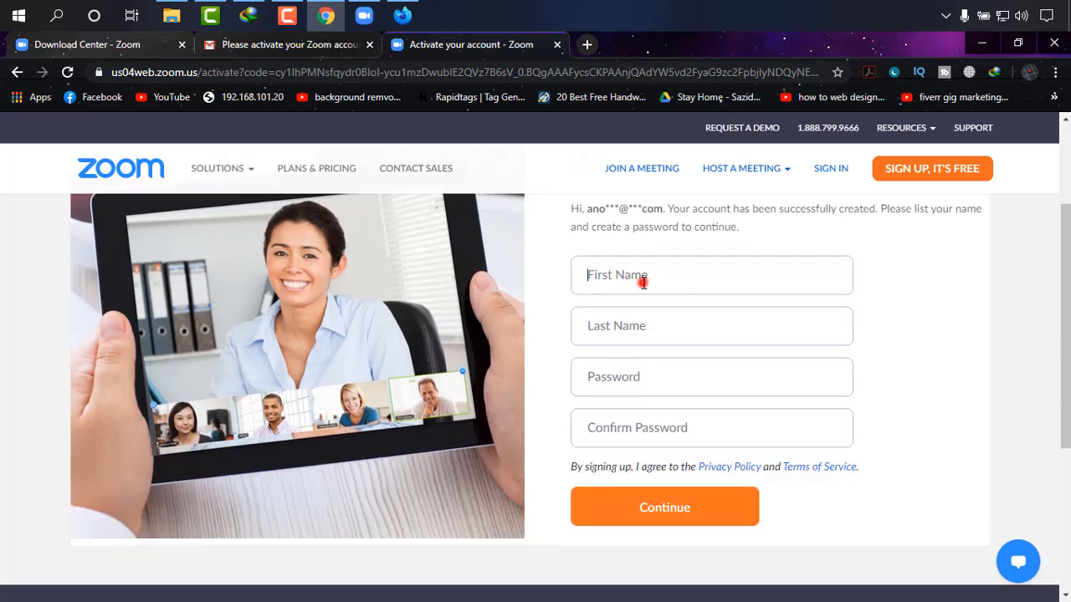
click(711, 275)
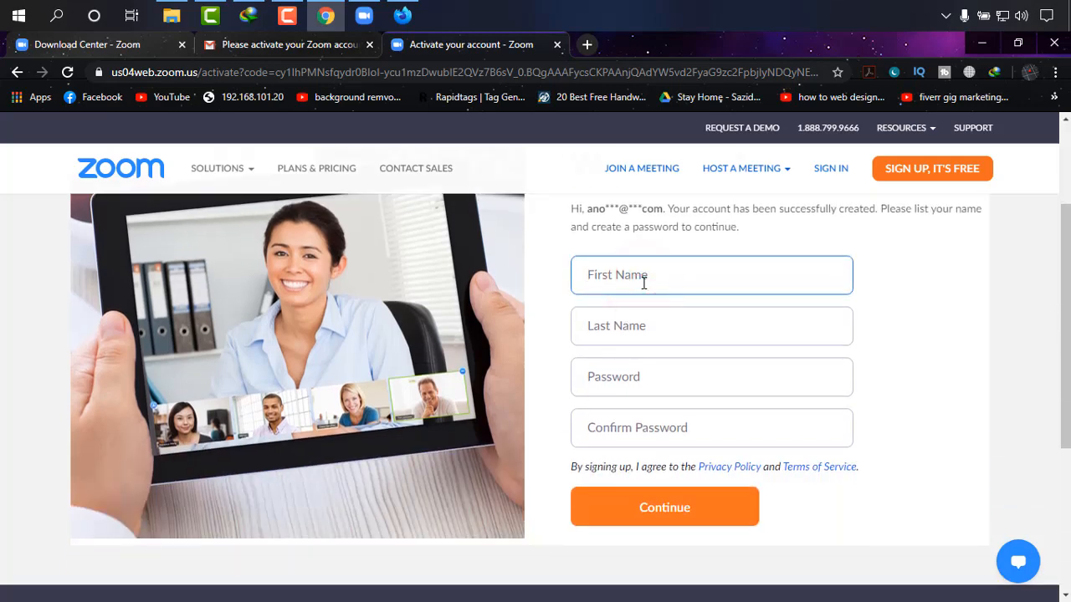
text(Joseph)
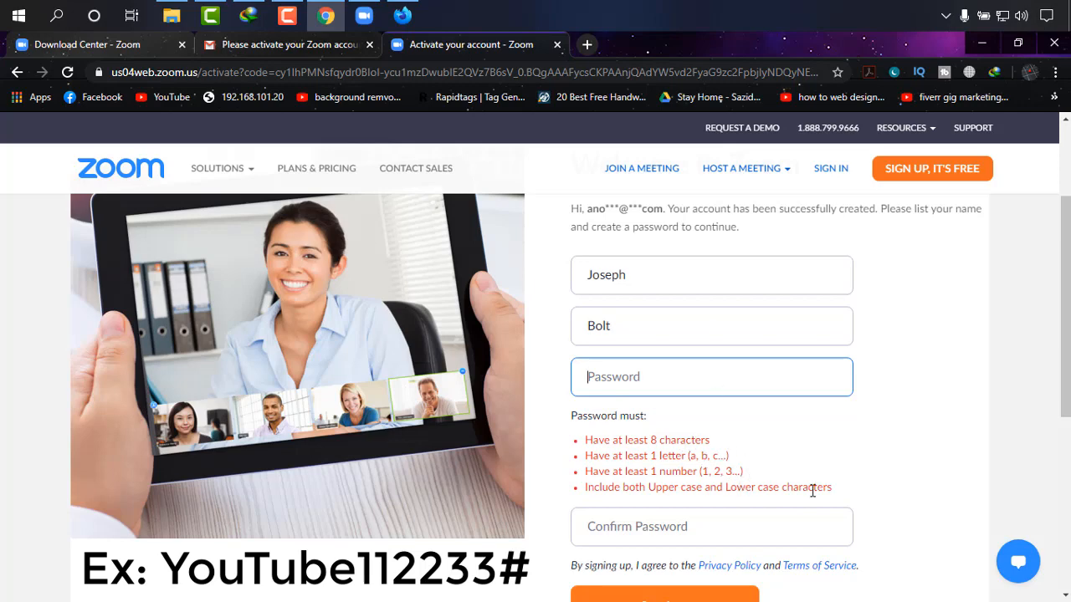
click(712, 376)
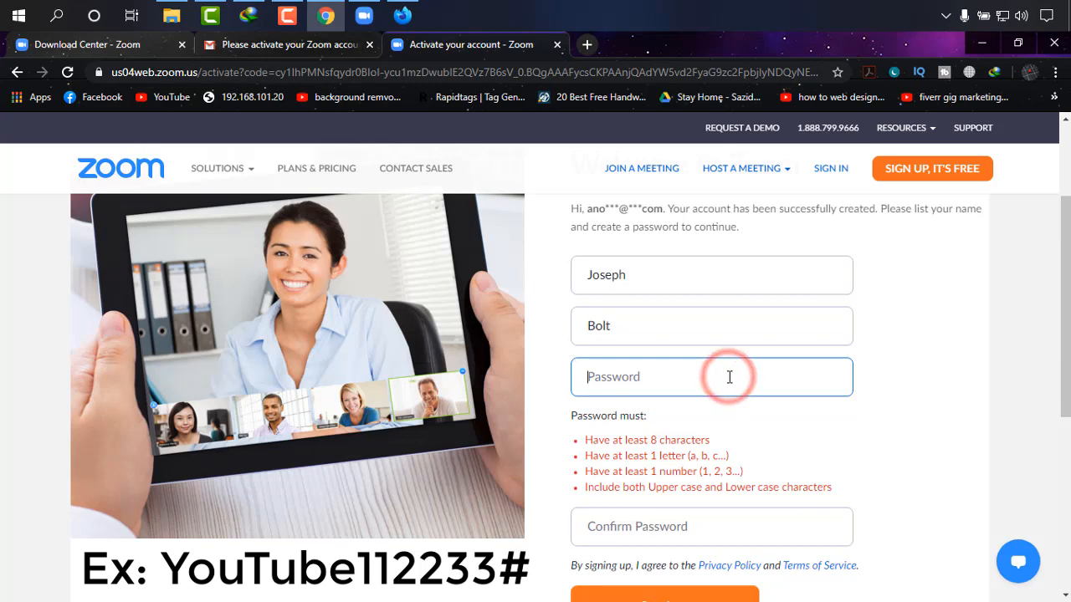
click(729, 376)
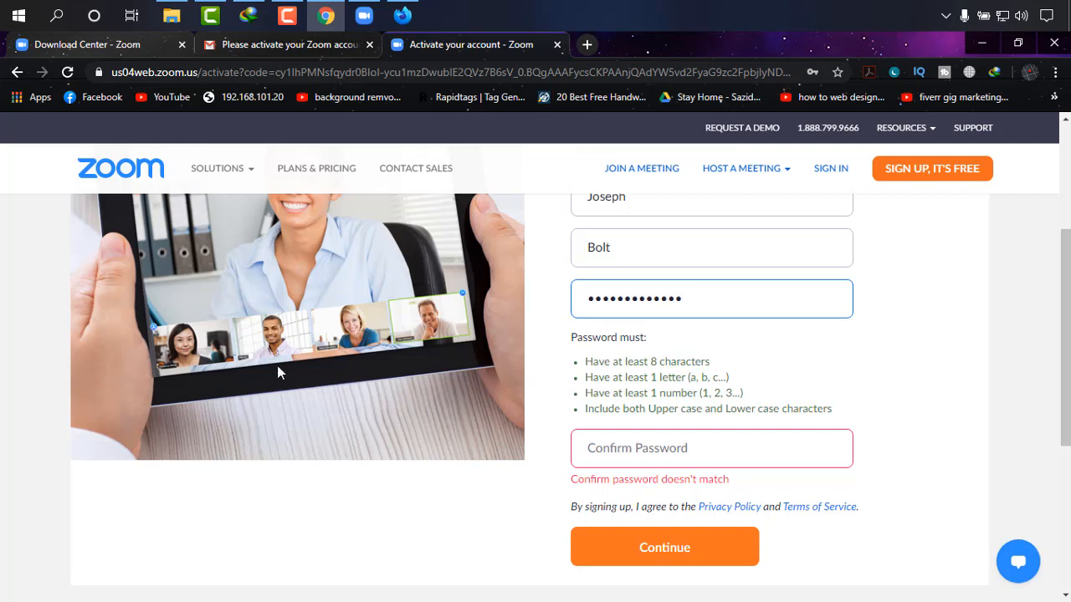
click(711, 448)
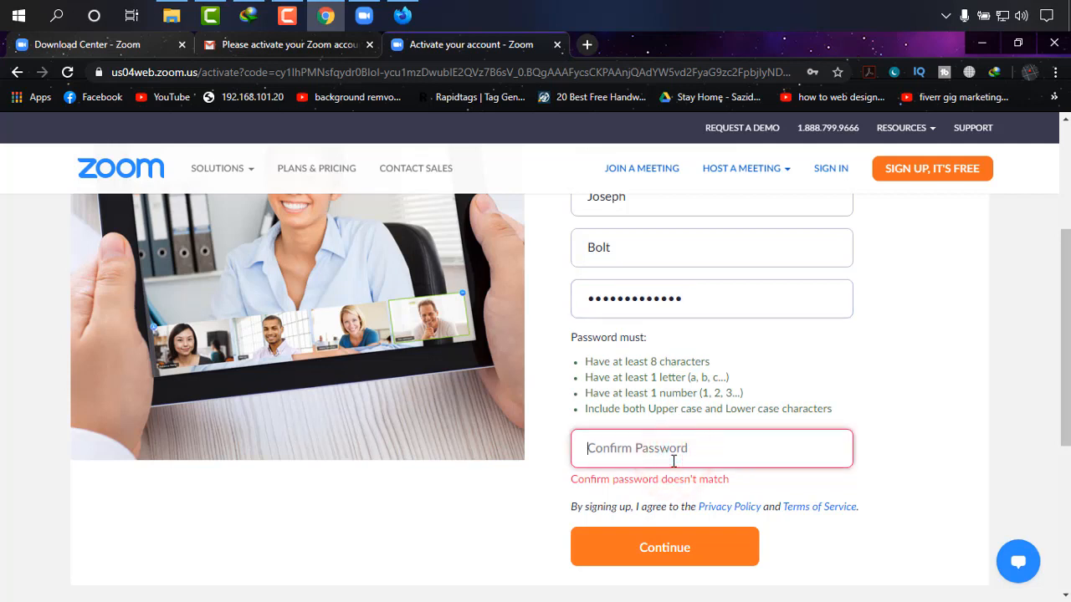
text(••••)
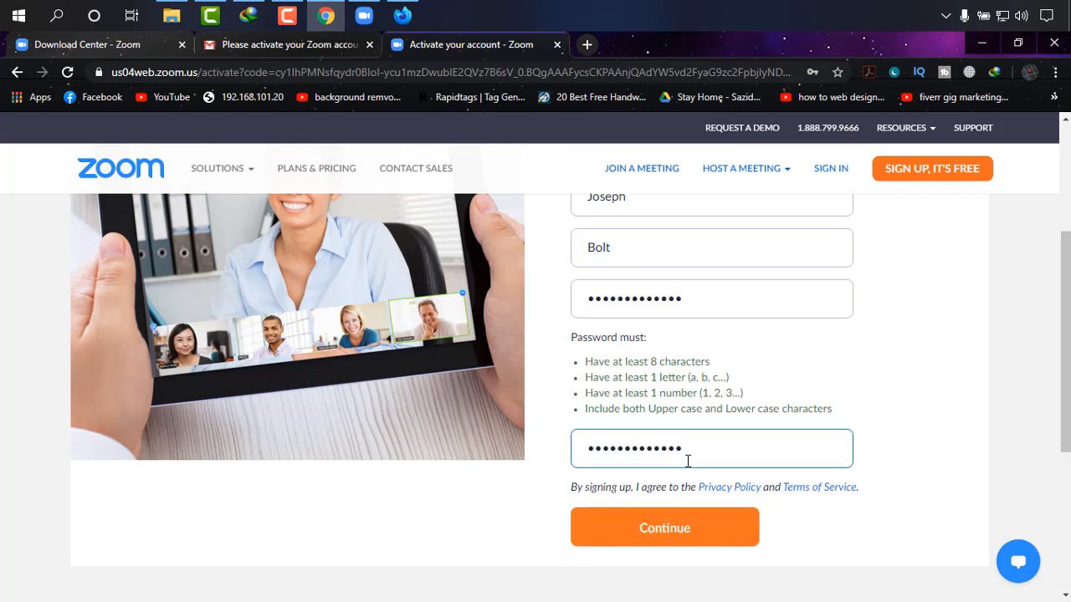
click(663, 527)
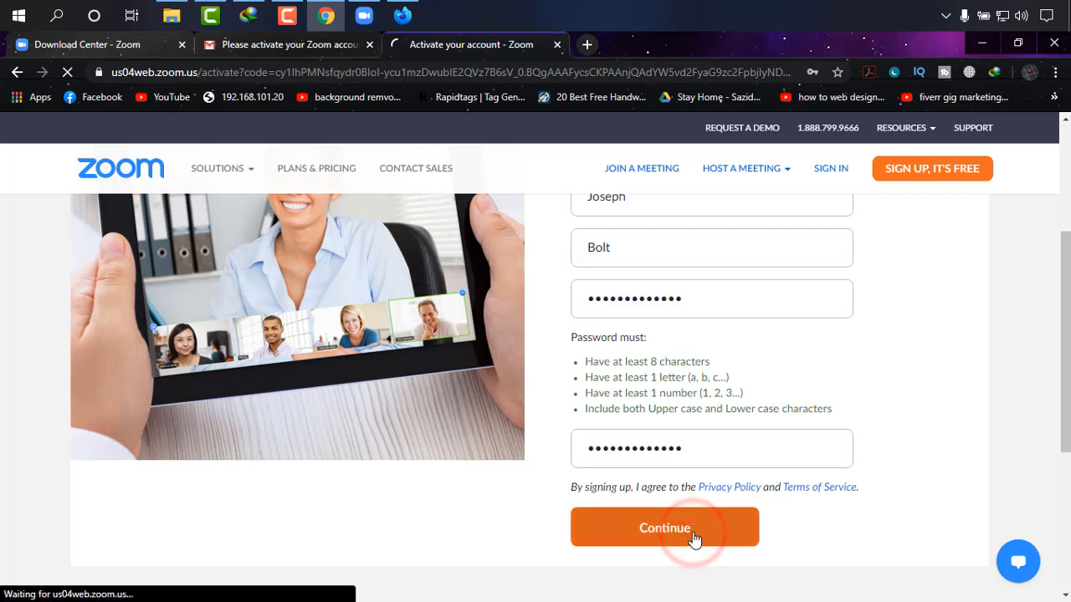
click(664, 527)
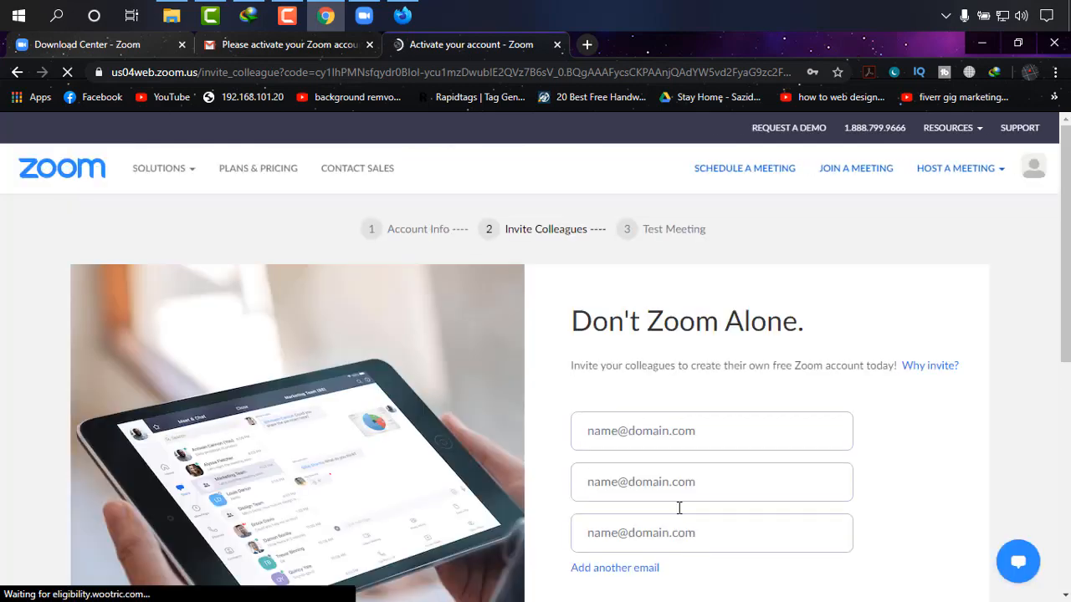
Skip inviting colleagues, open My Account, and dismiss the All About Zoom promotion
click(592, 460)
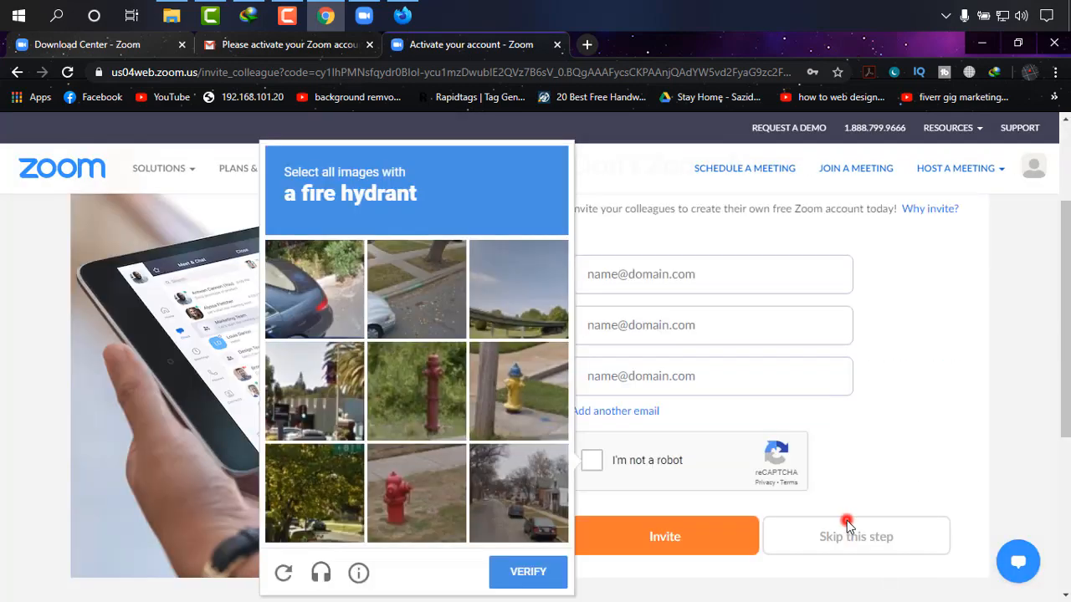
click(854, 536)
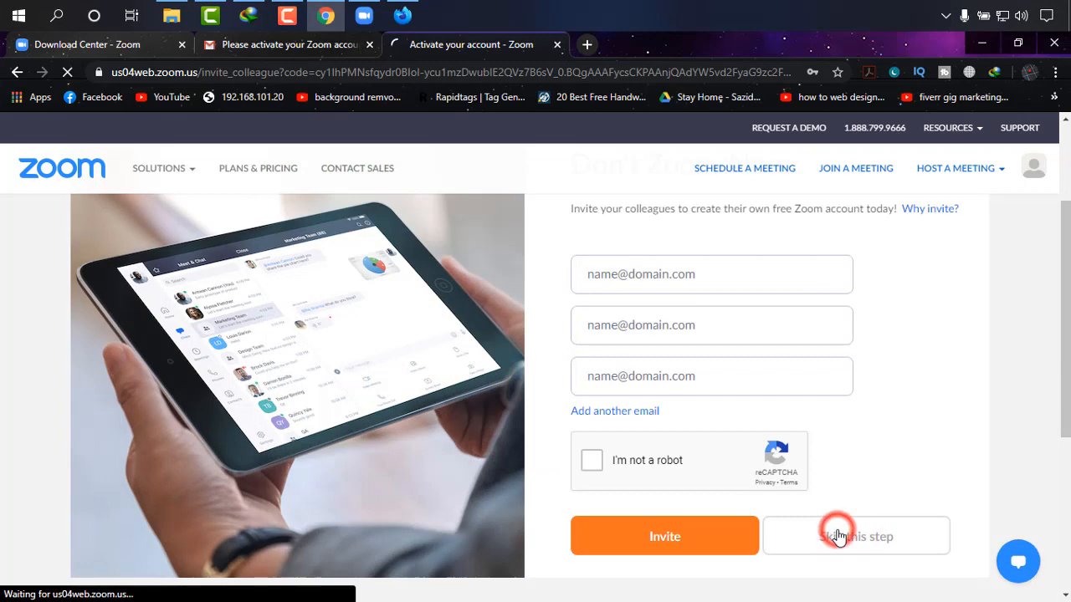
click(855, 536)
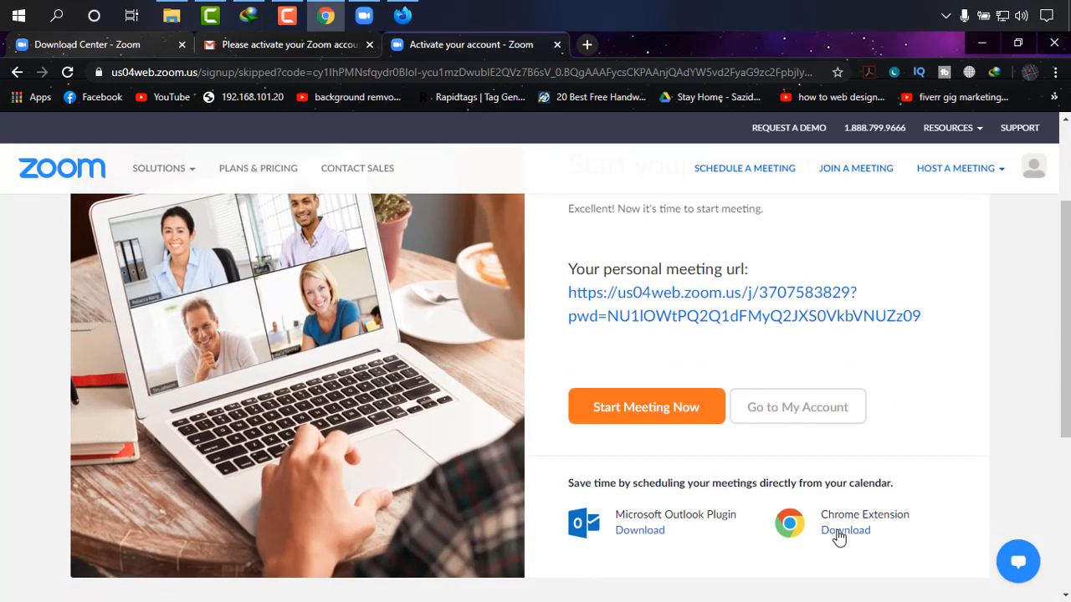
click(796, 406)
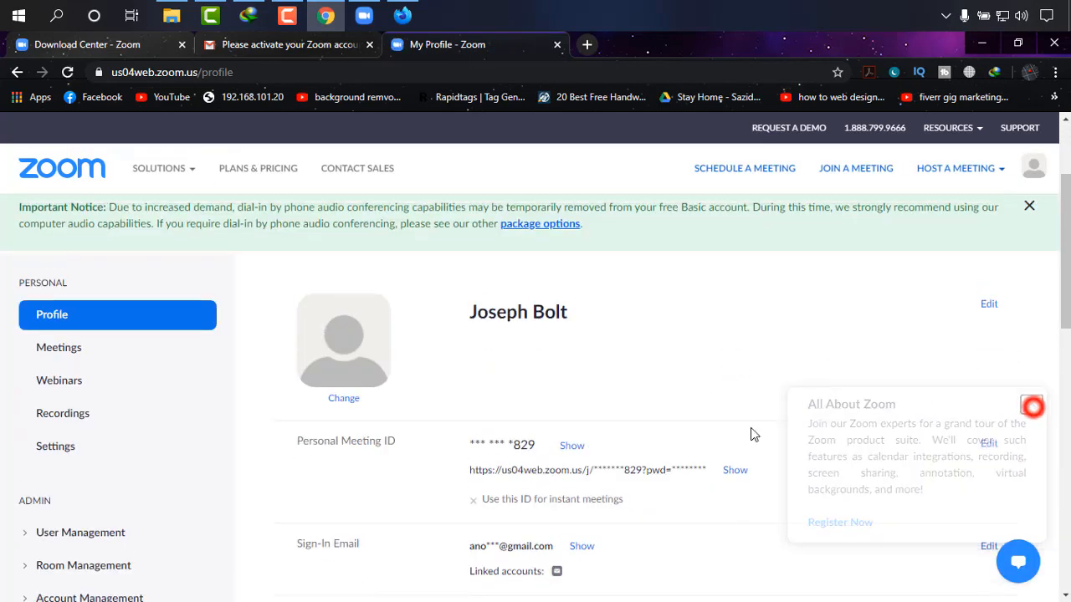
click(361, 15)
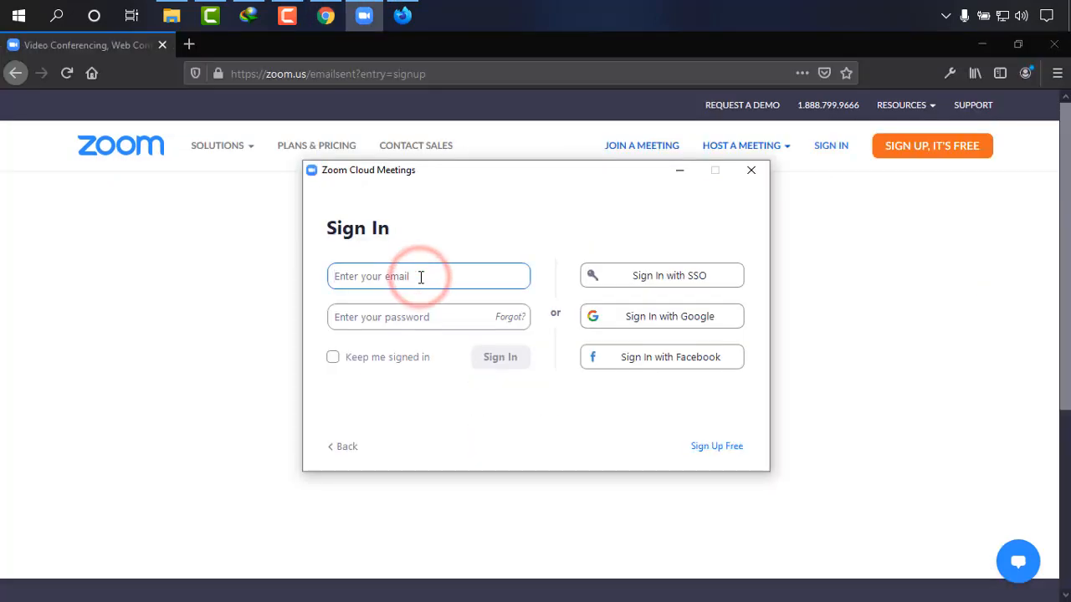
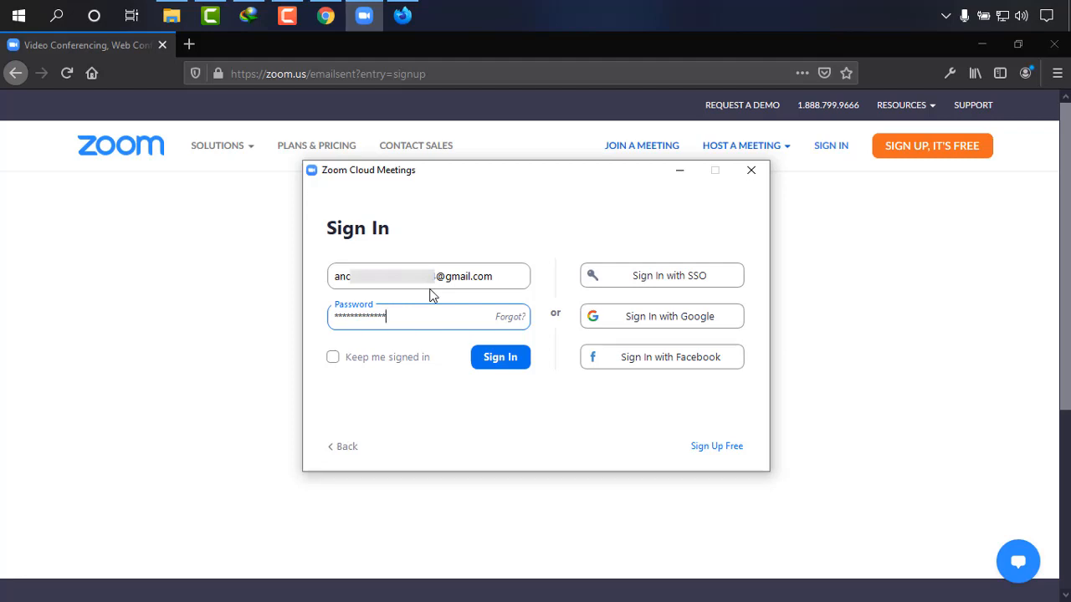
Sign in to the Zoom client with the new account's Gmail address and password
click(499, 356)
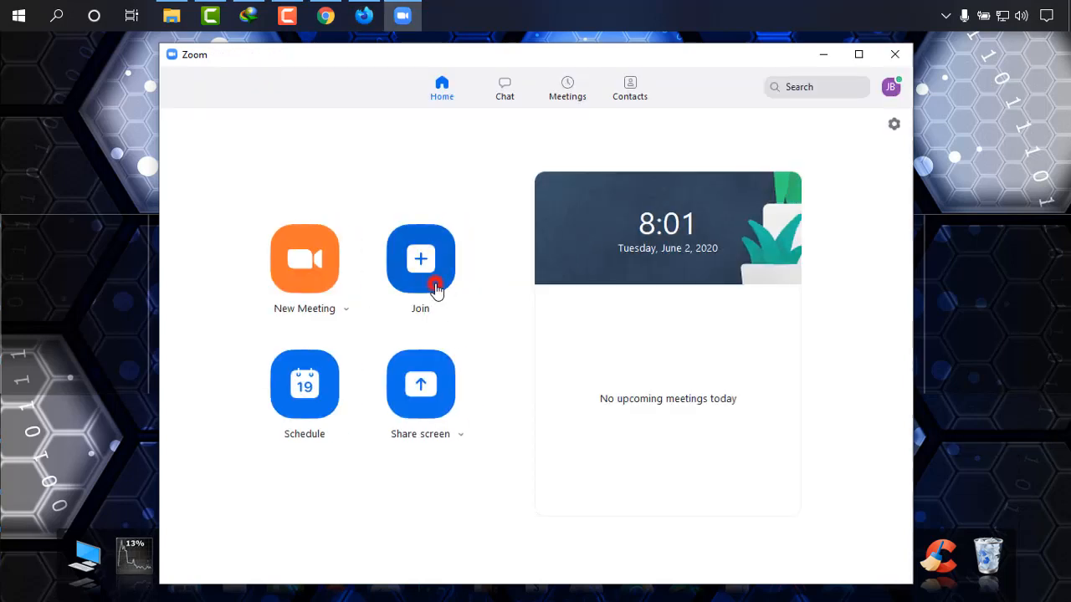
Join the meeting from the Messenger chat link by downloading and opening the Zoom launcher
click(420, 259)
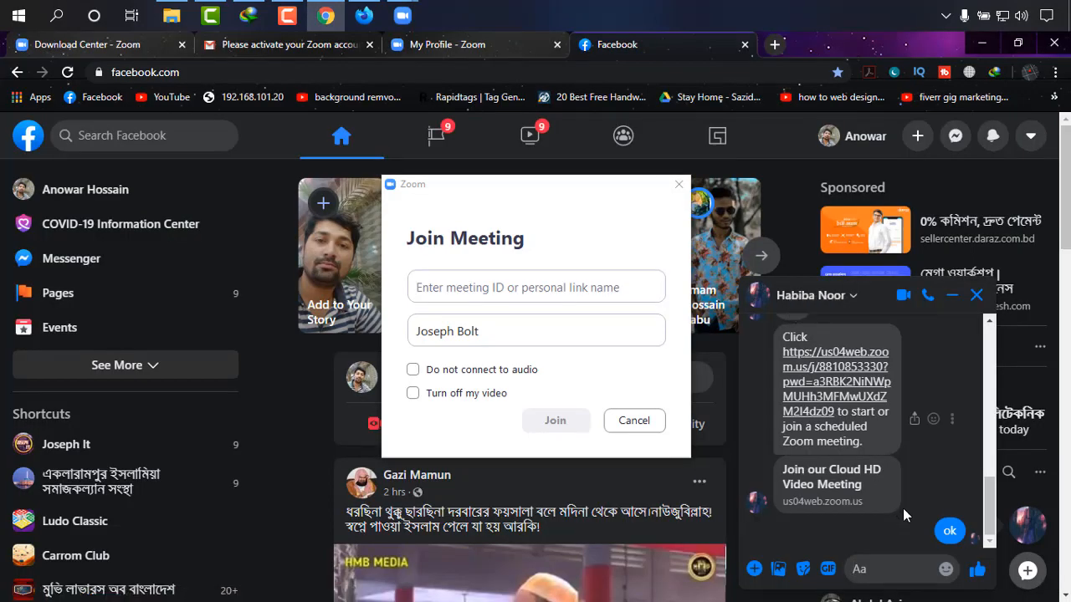
click(835, 367)
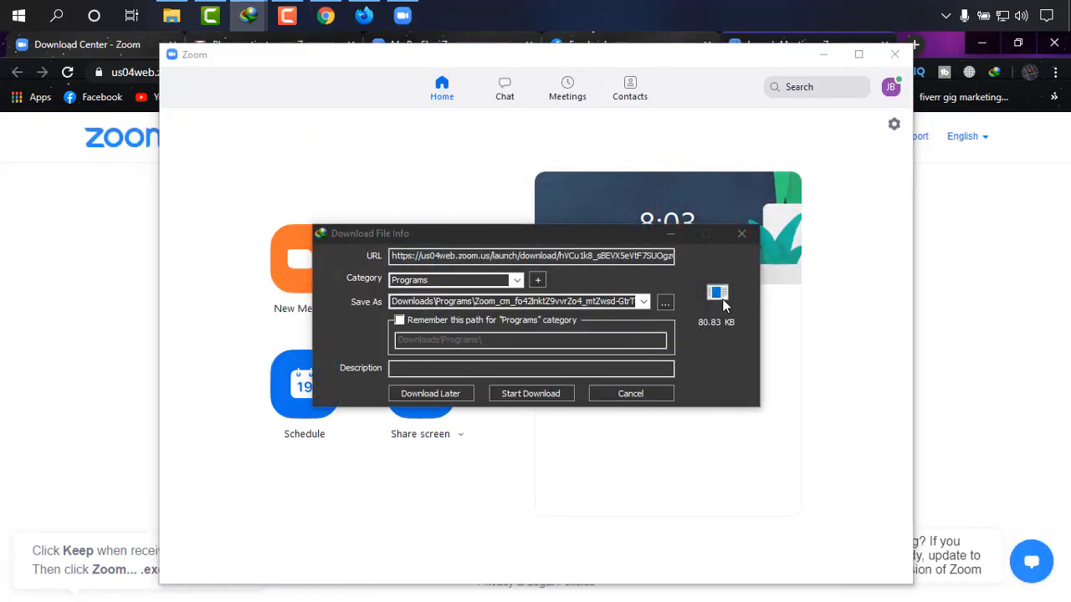
click(531, 393)
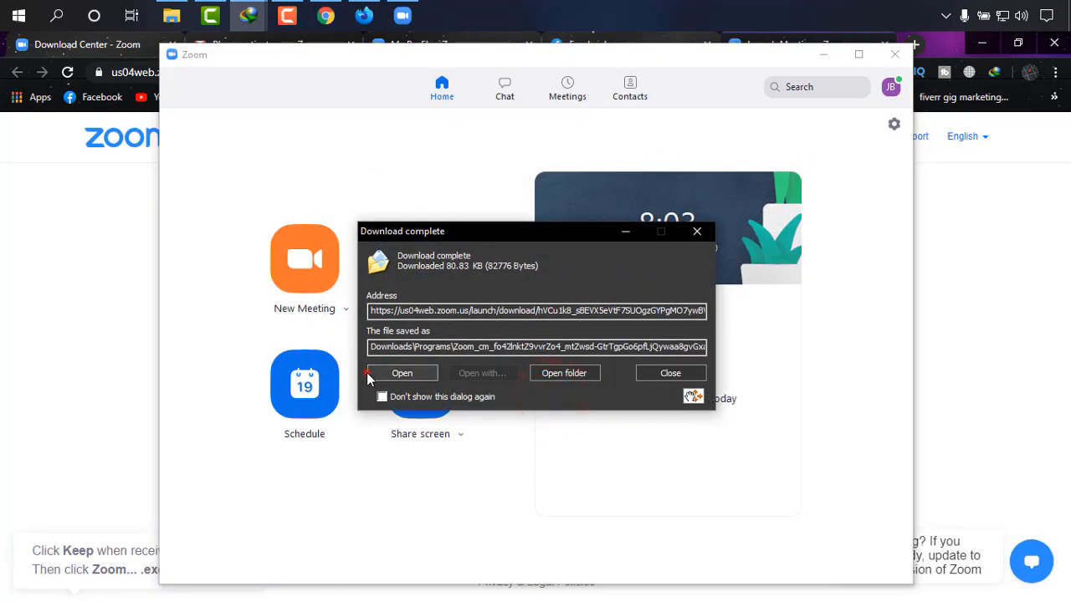
click(402, 373)
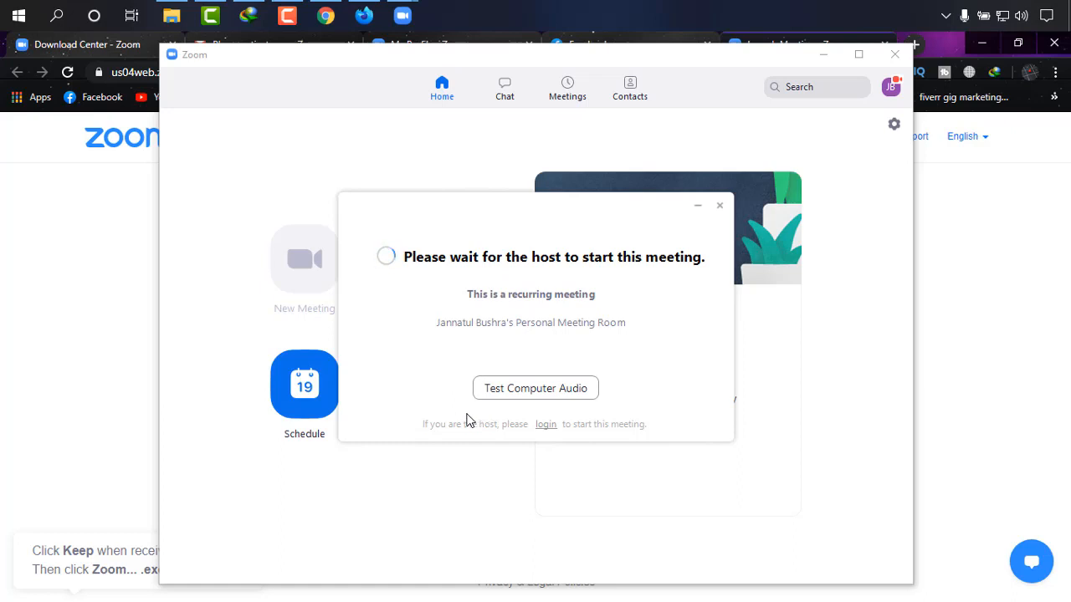
mouse_move(467, 416)
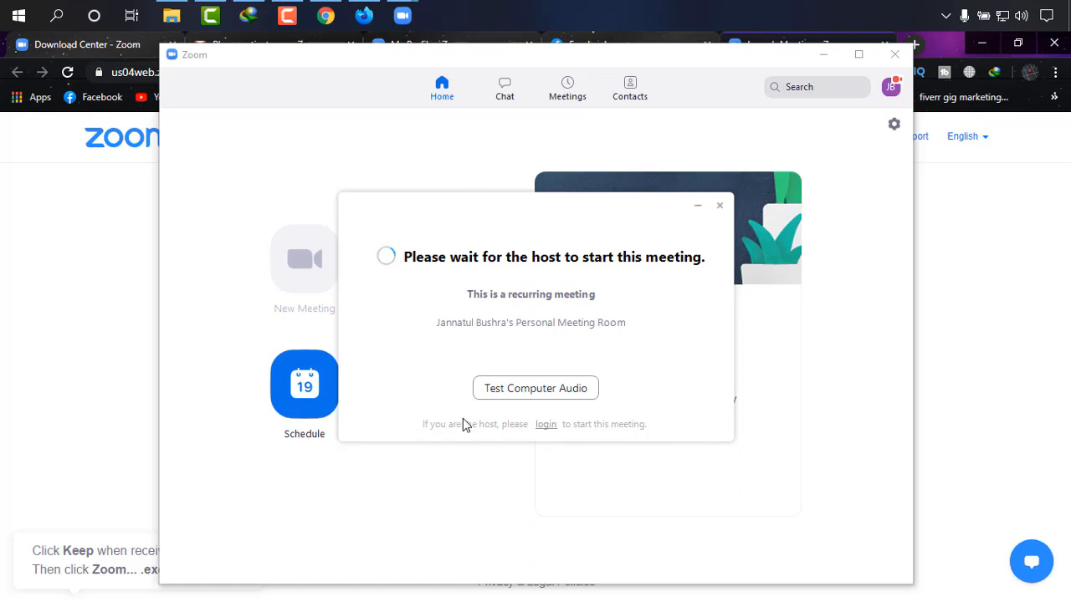
mouse_move(468, 448)
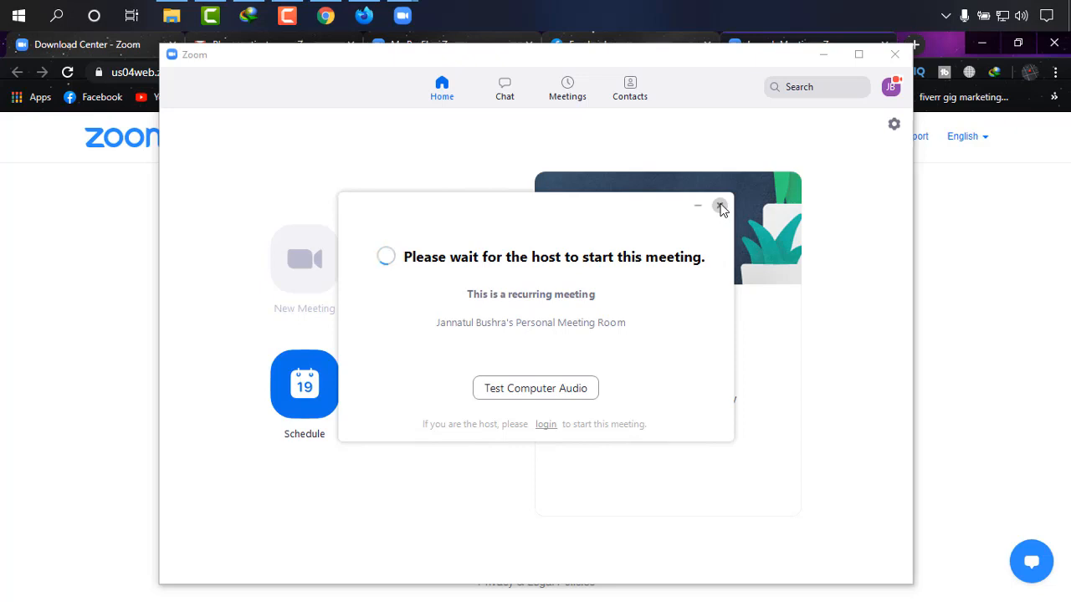
Close the 'Please wait for the host' window
click(720, 206)
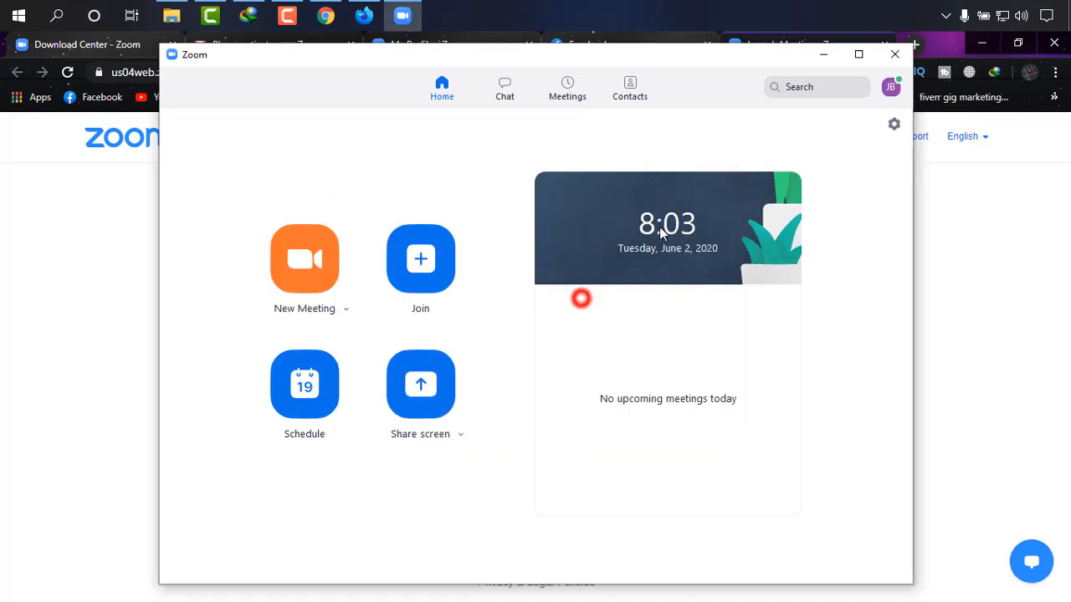